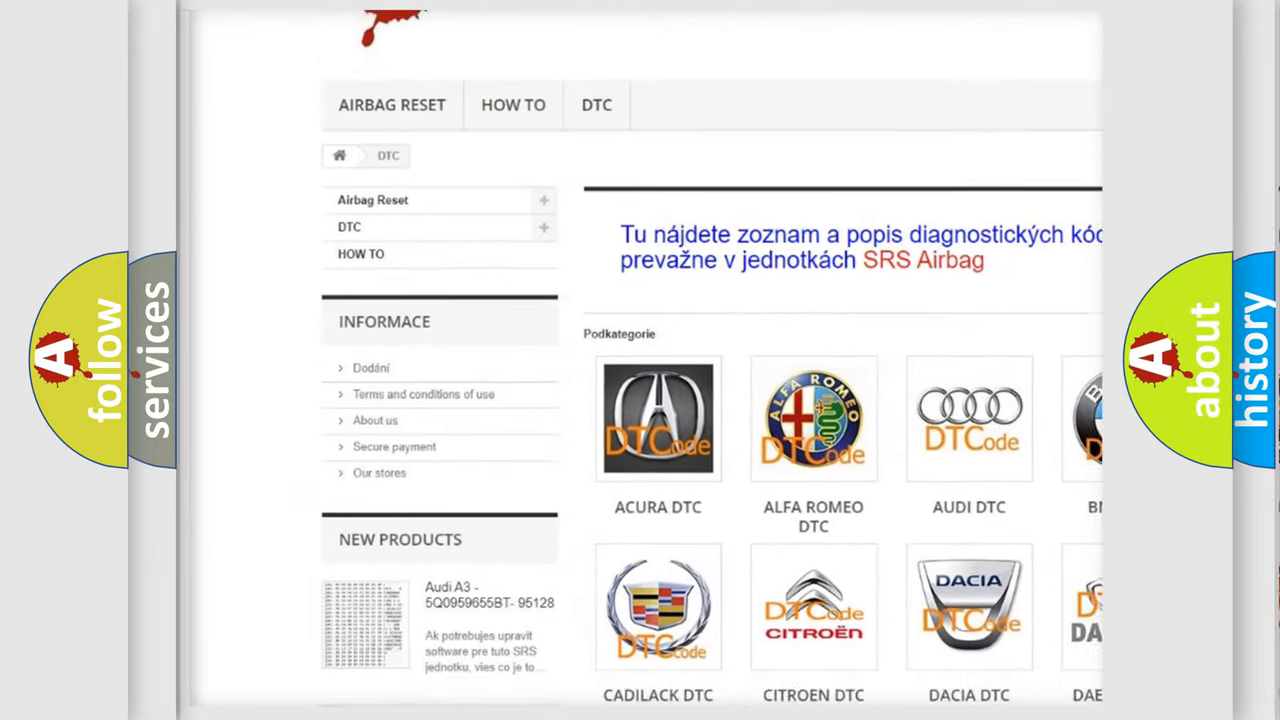
Scroll the airbagreset.sk DTC page to view car makes such as Acura, Audi and Dacia
{"action": "scroll", "scroll_direction": "down", "scroll_amount": 3}
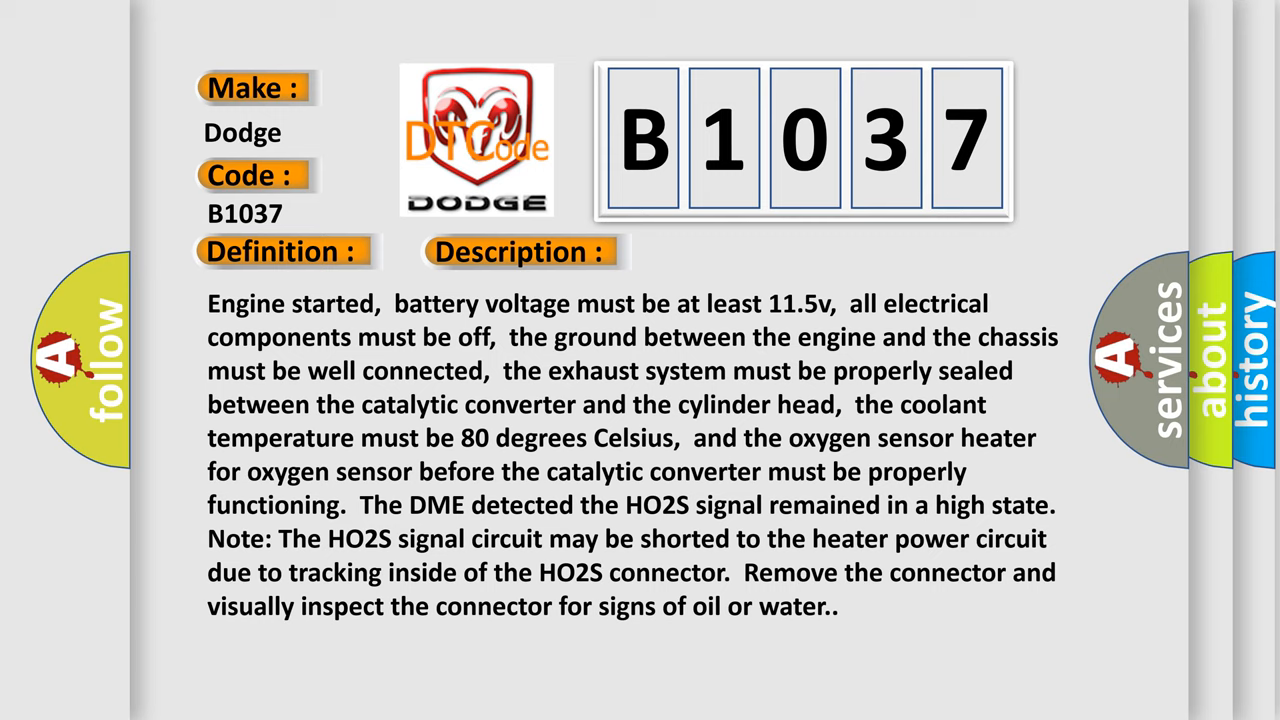
Advance the Dodge B1037 slide past Description to reveal the Cause heading
{"action": "left_click", "coordinate": [735, 251]}
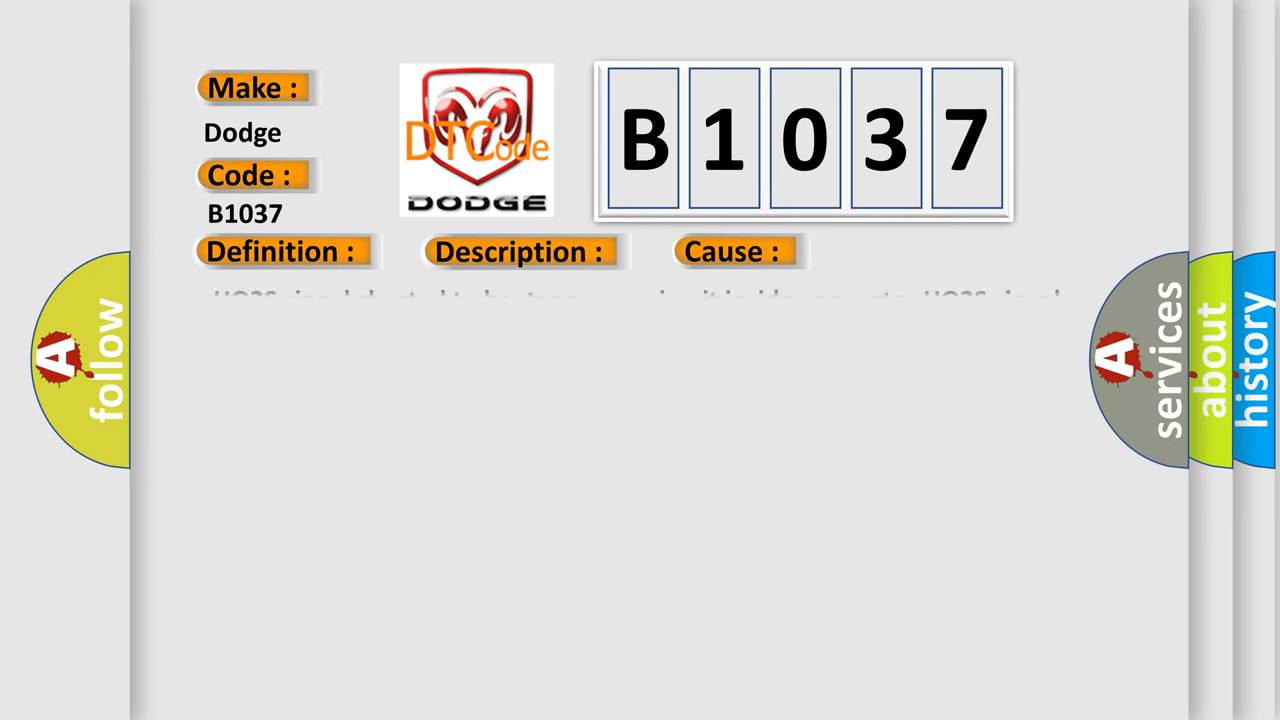